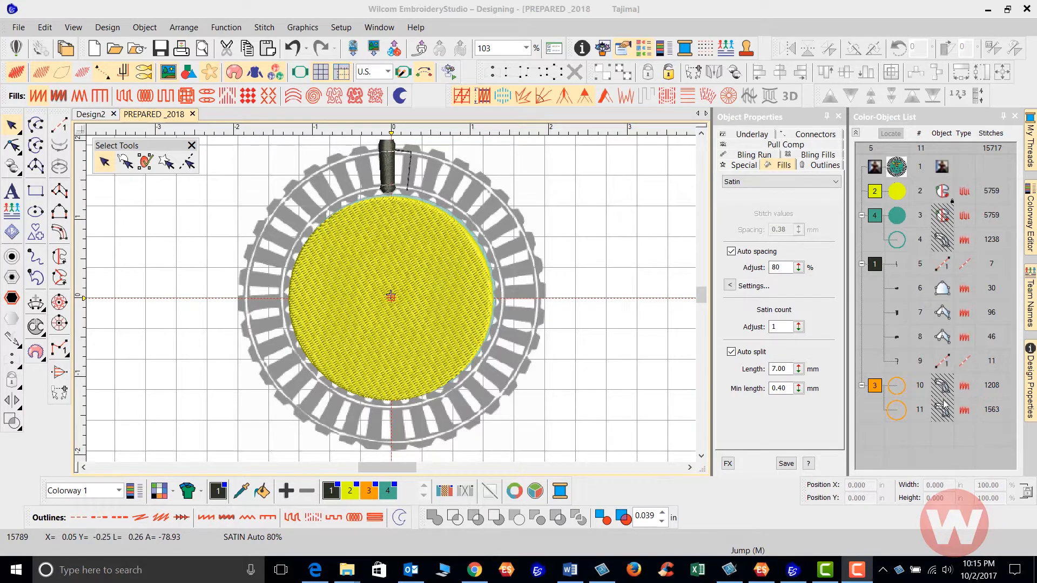
mouse_move(420, 175)
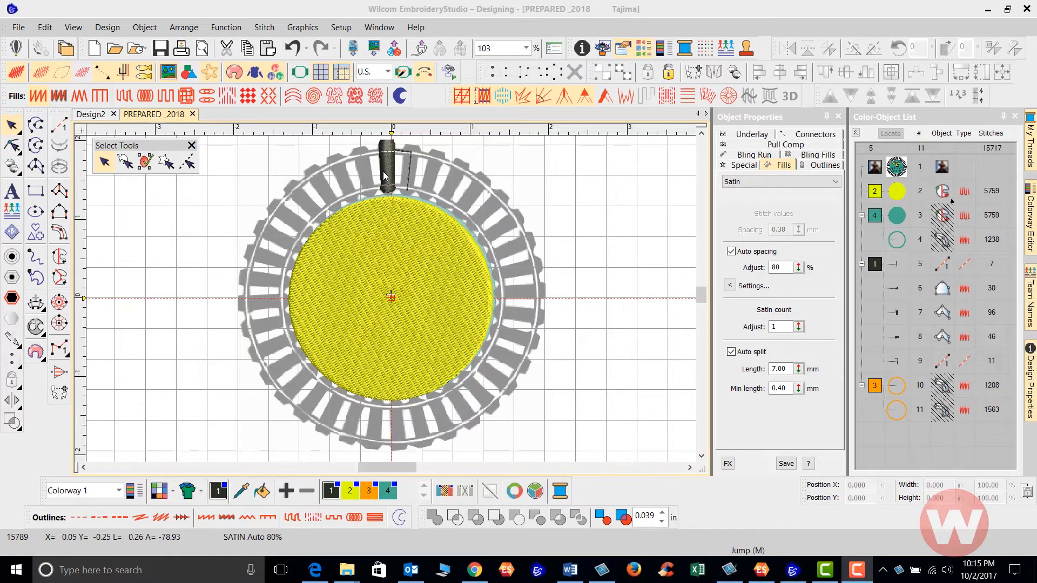
mouse_move(382, 168)
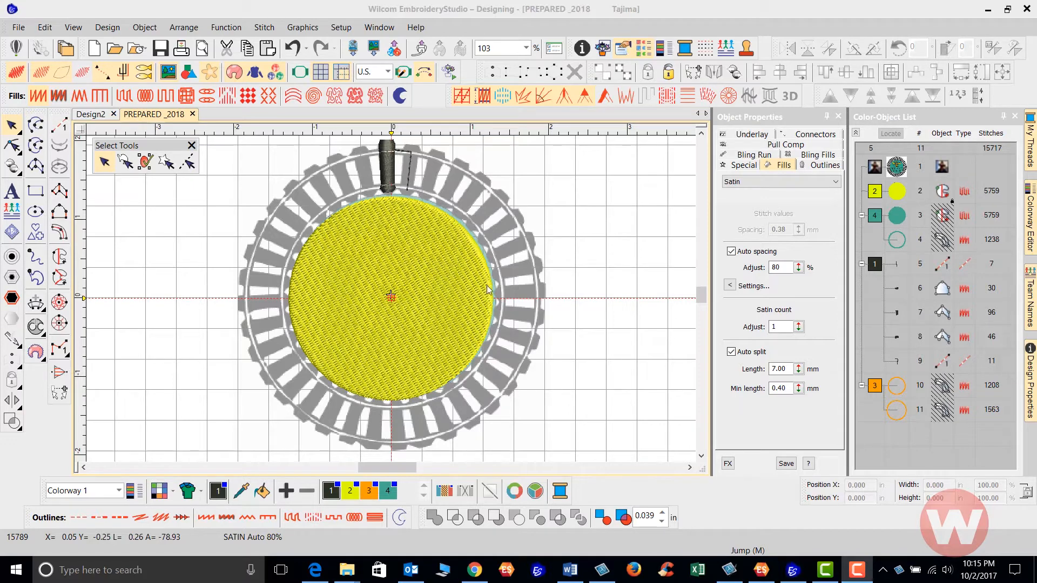
mouse_move(411, 165)
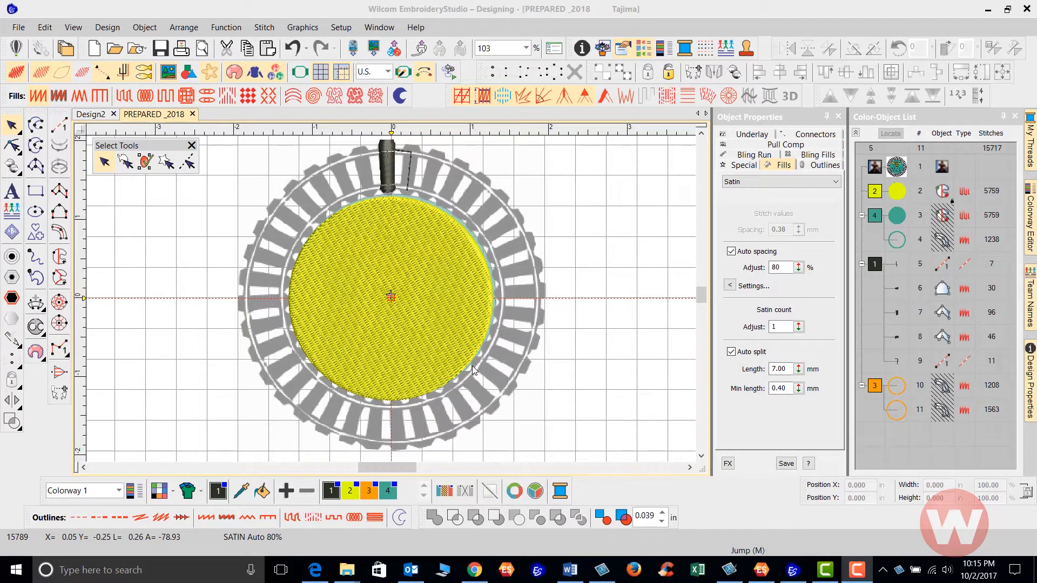
mouse_move(228, 462)
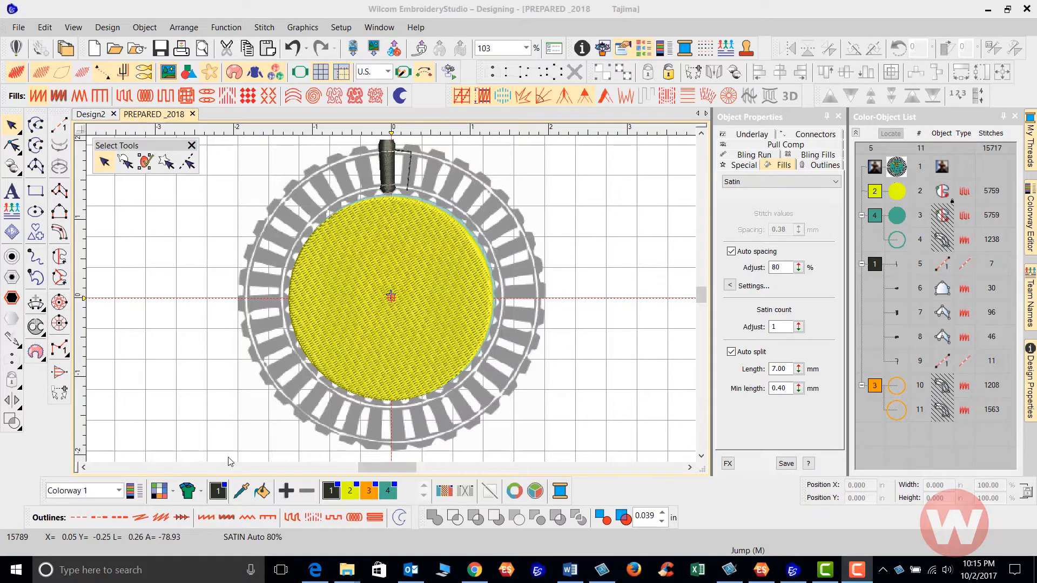
mouse_move(213, 203)
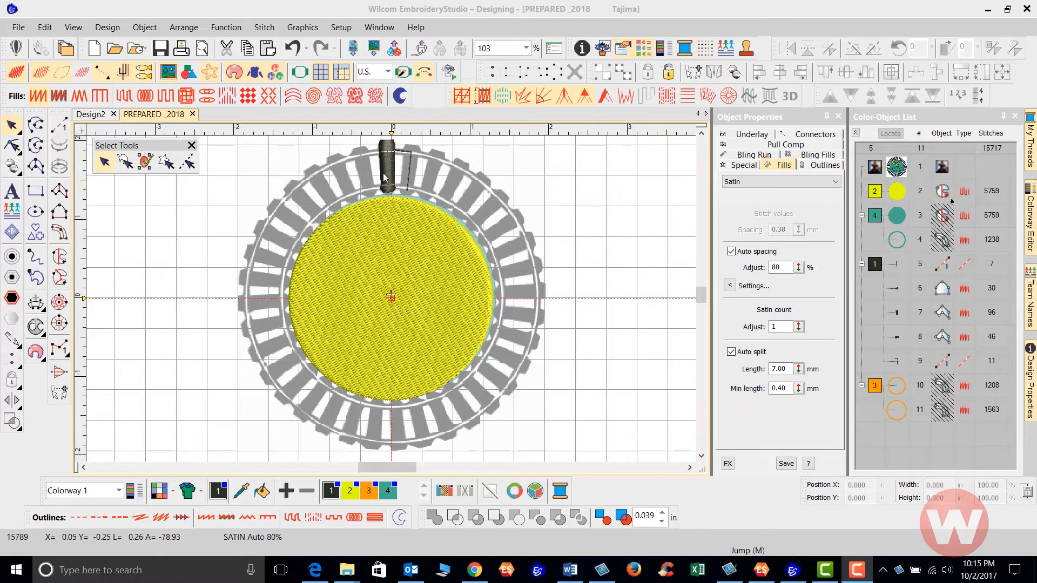
mouse_move(975, 85)
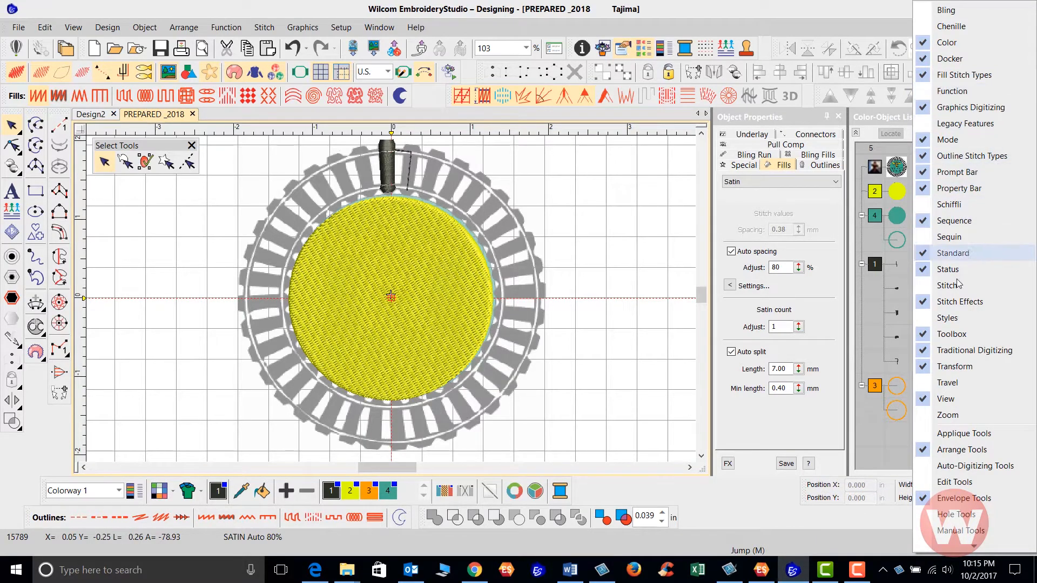
mouse_move(974, 465)
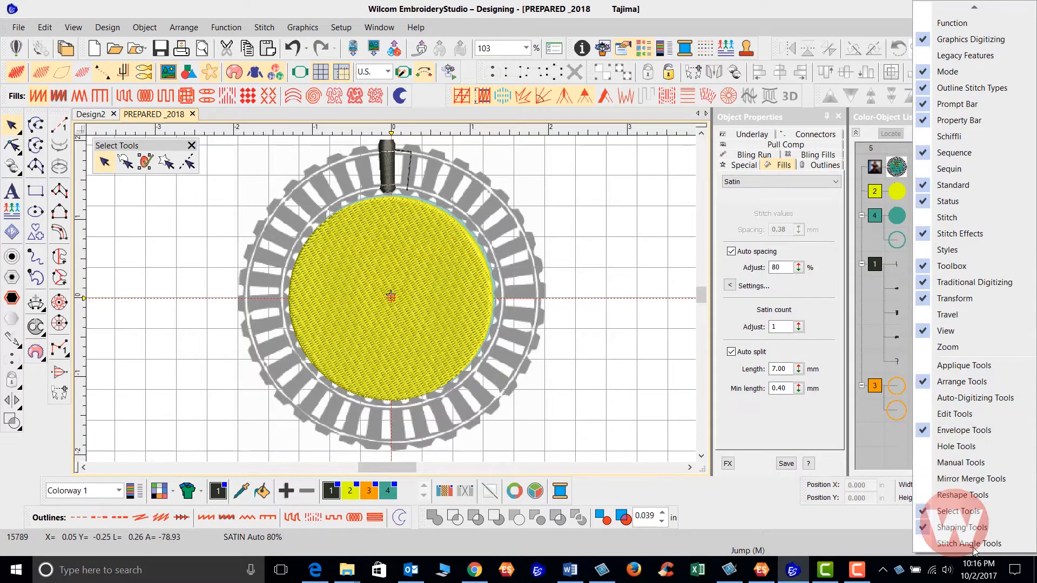
mouse_move(962, 495)
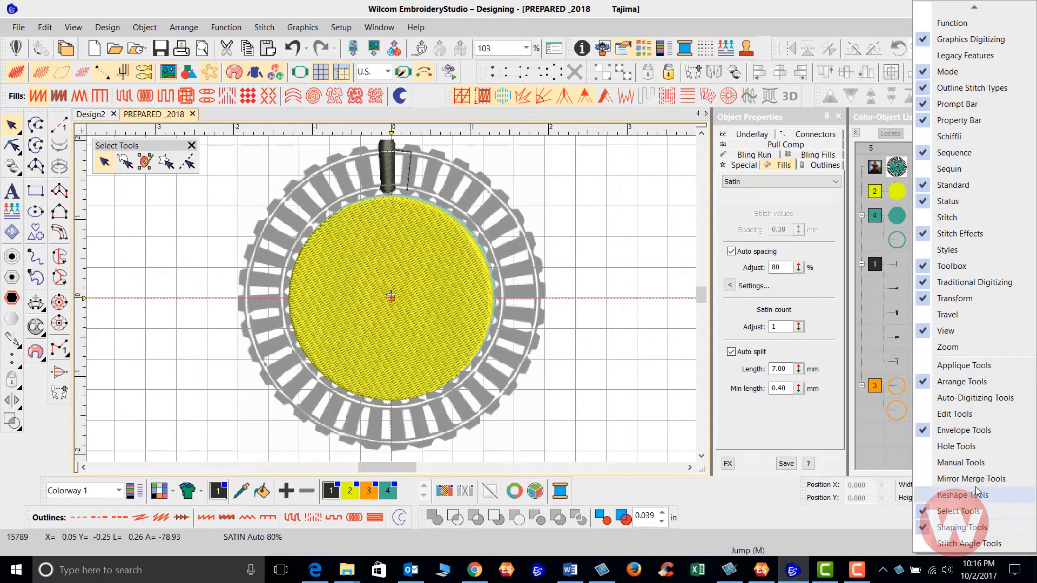
mouse_move(971, 479)
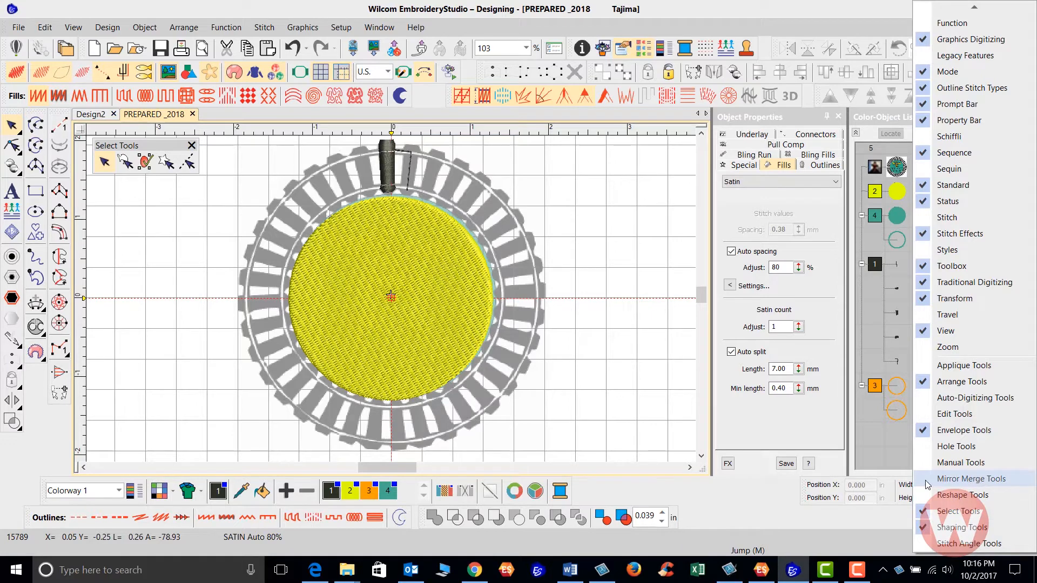
Step: Enable the Mirror Merge Tools toolbar from the toolbar list
left_click(971, 479)
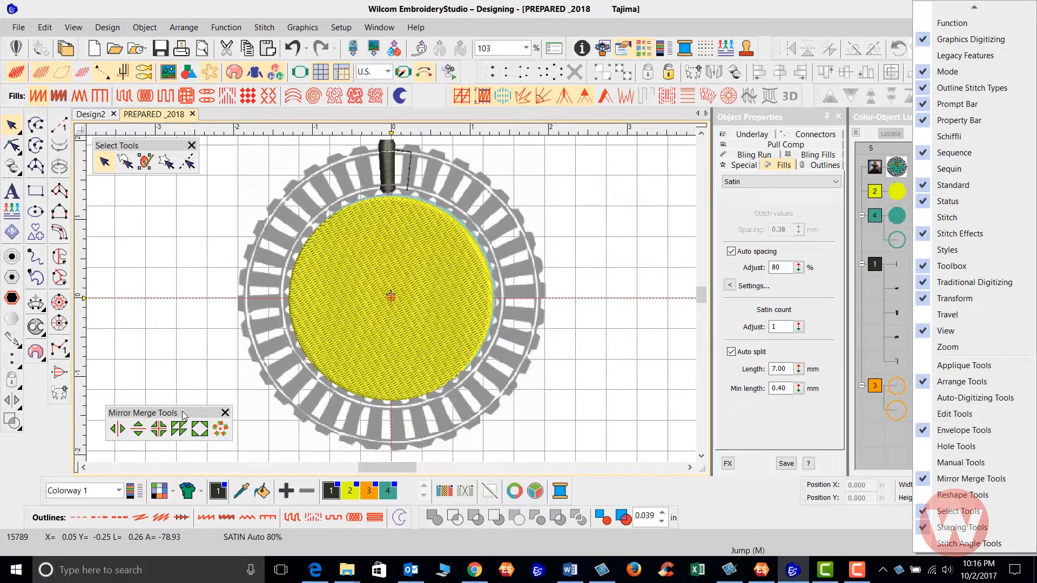
mouse_move(228, 428)
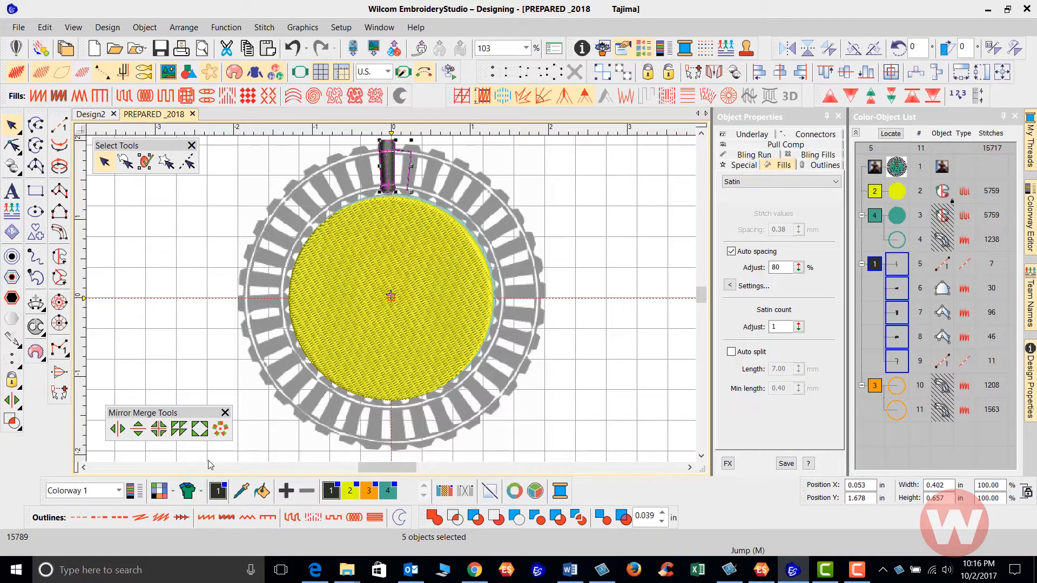
mouse_move(221, 428)
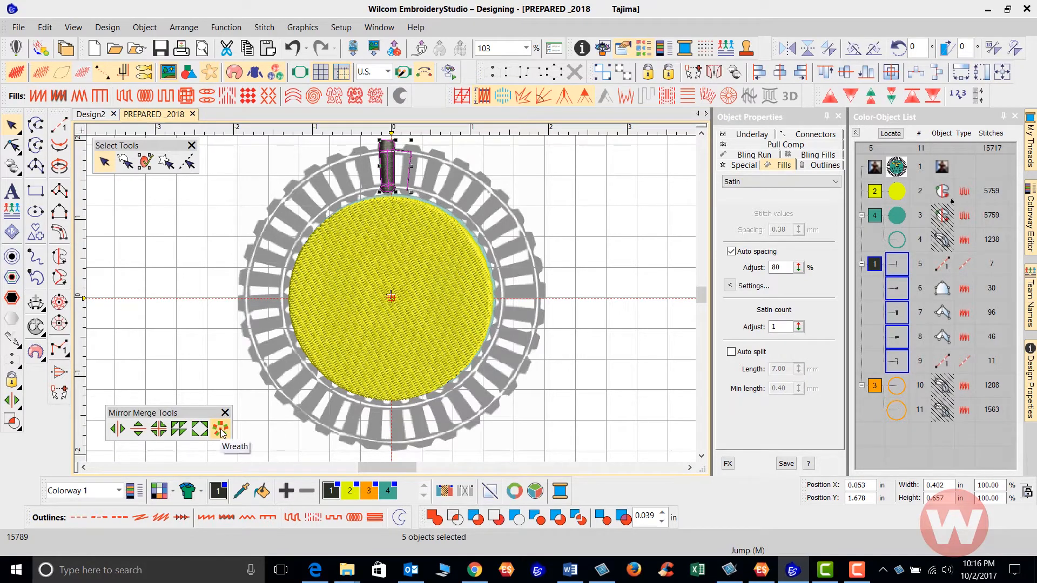
mouse_move(220, 429)
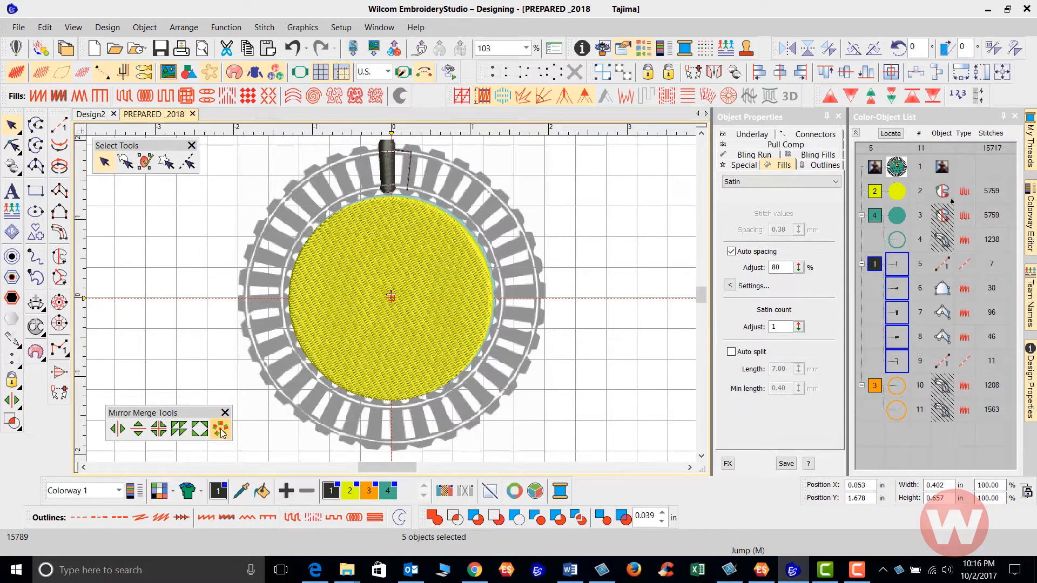
Step: Start the Wreath mirror-merge on the five selected top-tie objects
left_click(221, 429)
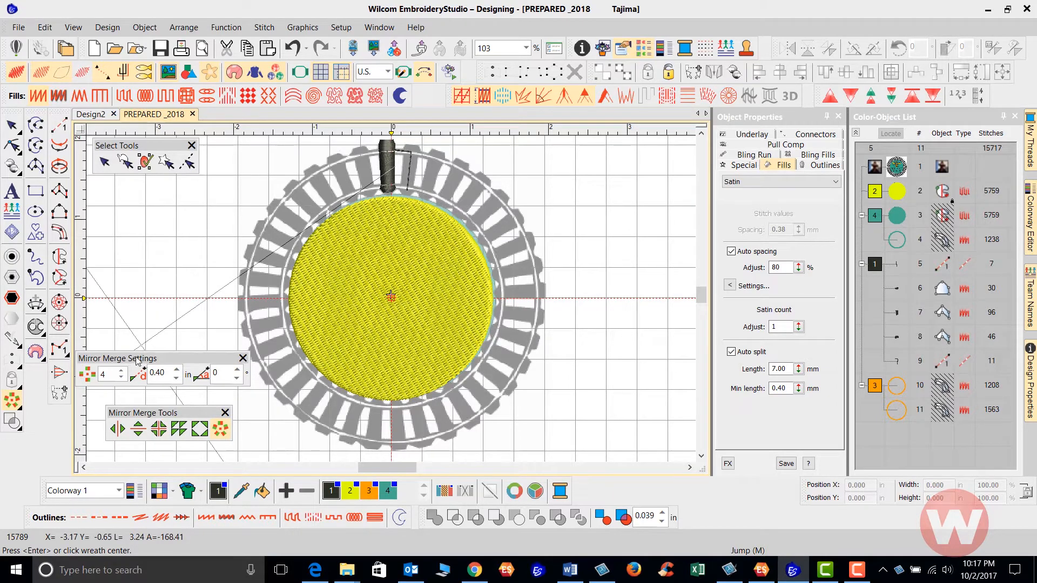
mouse_move(177, 414)
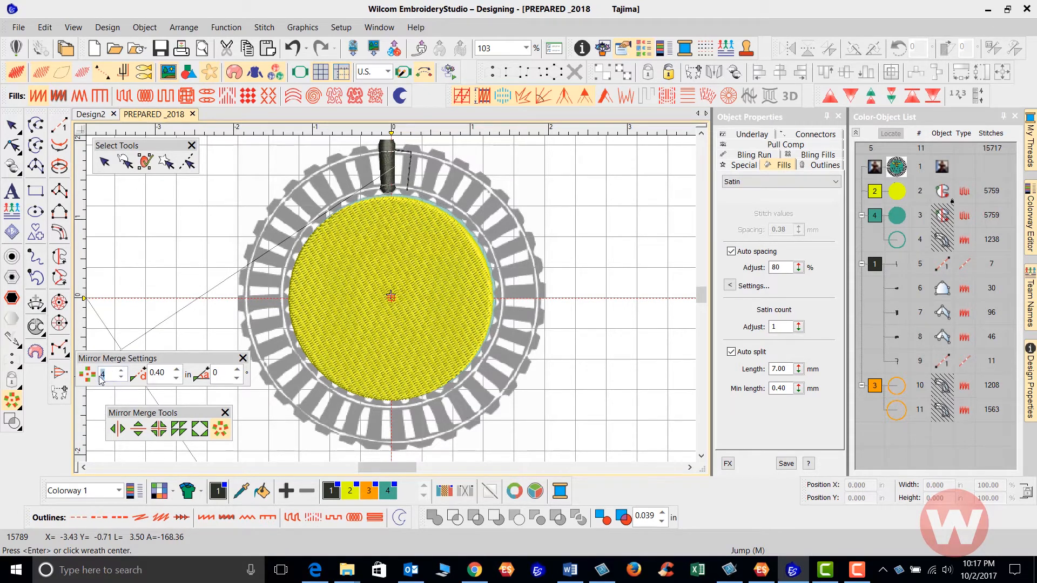
Step: Set the wreath to 36 copies centred on the design centre, forming a full ring of ties
type("36")
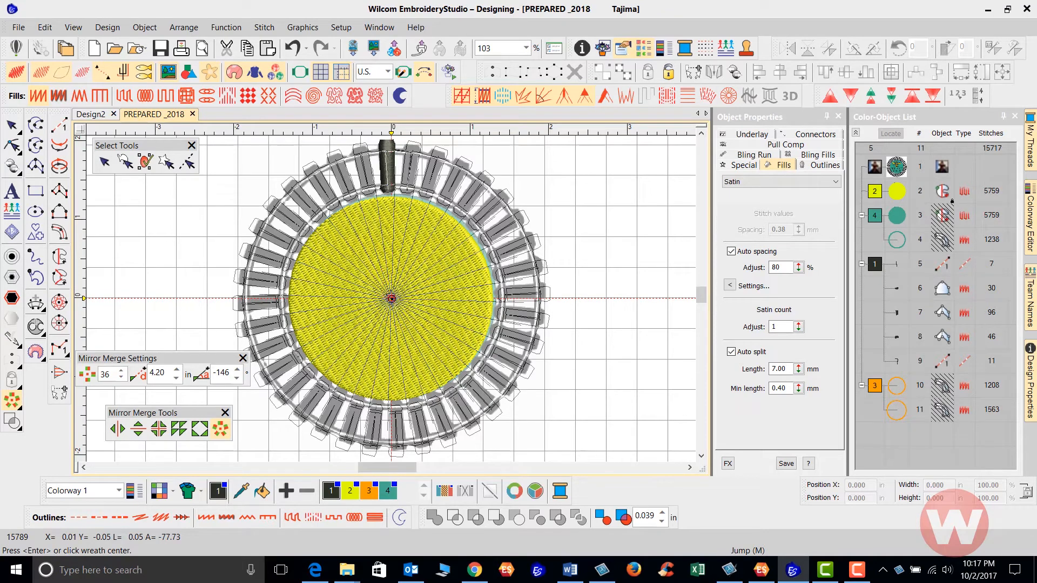
left_click(391, 300)
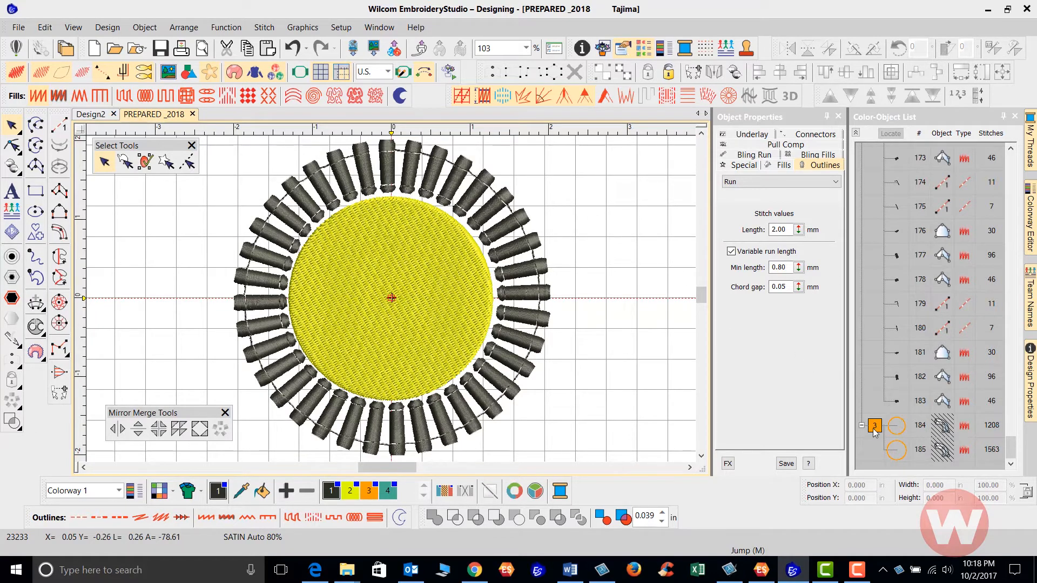
Step: Unhide the orange rail rings via the Color-Object List, then select the yellow circle
right_click(918, 425)
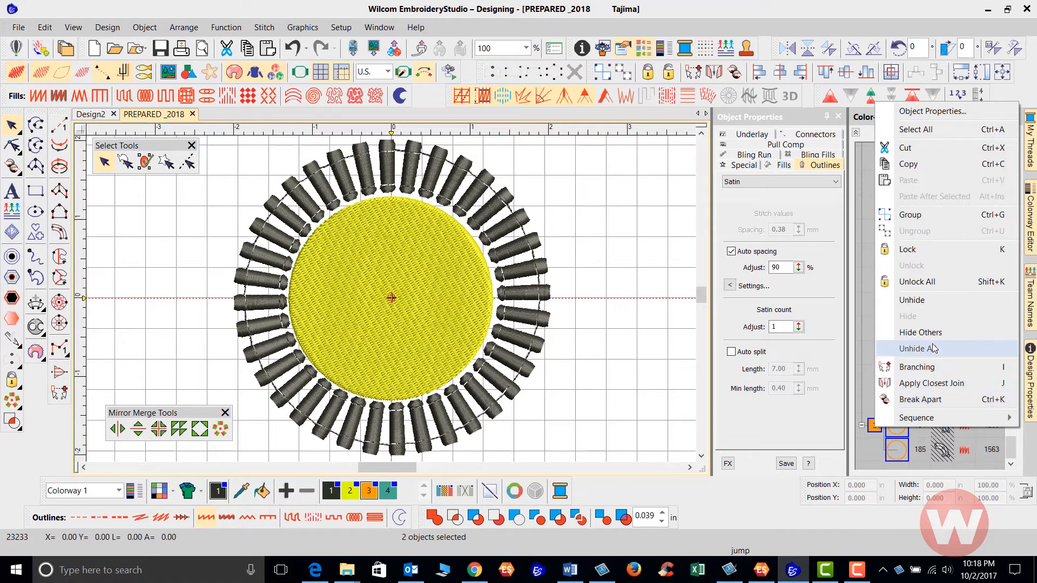
left_click(918, 349)
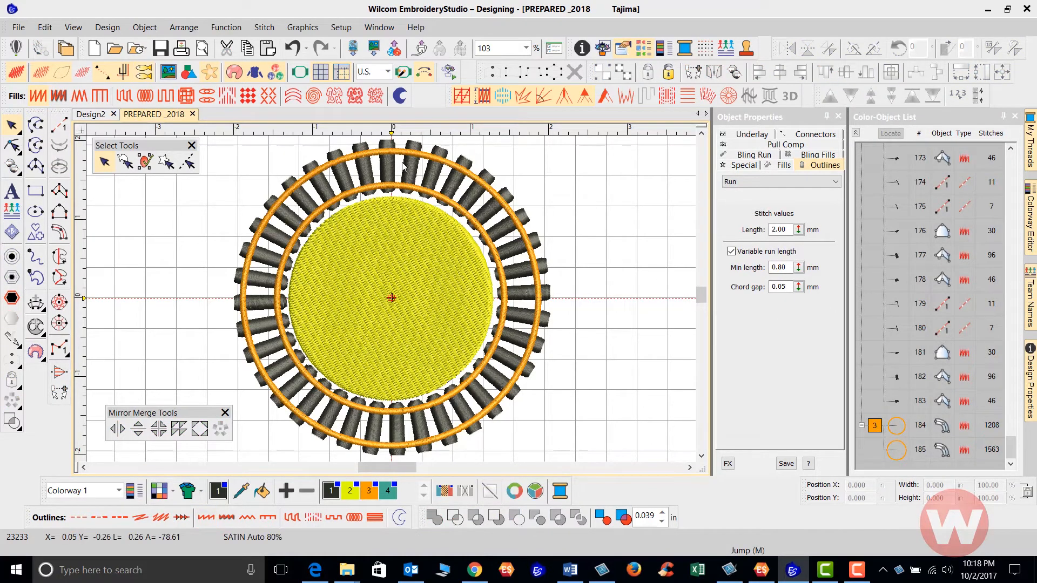
mouse_move(385, 225)
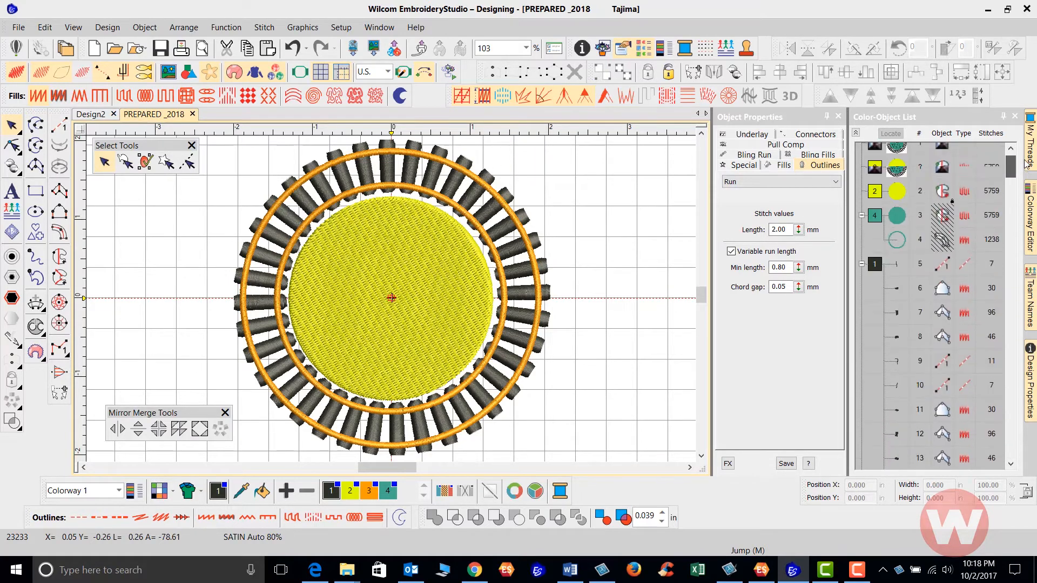
left_click(897, 191)
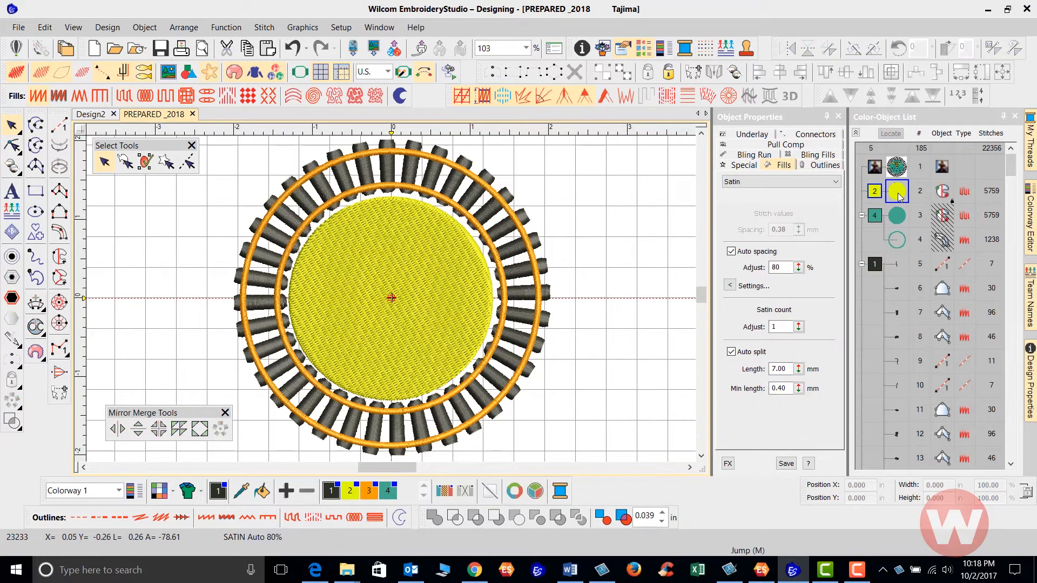
Step: Unlock the yellow circle object and delete it, exposing the teal centre circle
right_click(896, 191)
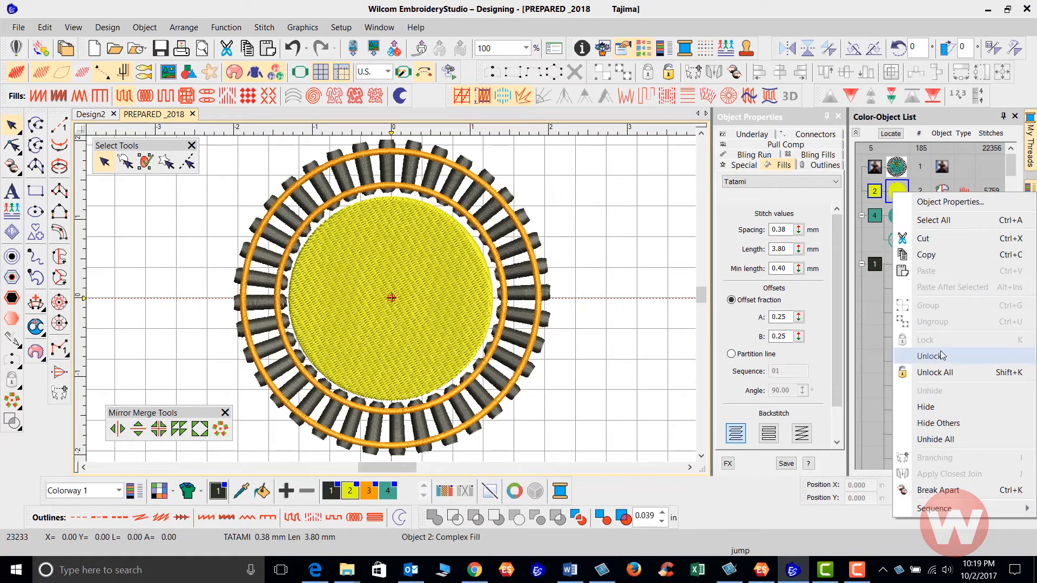
left_click(929, 356)
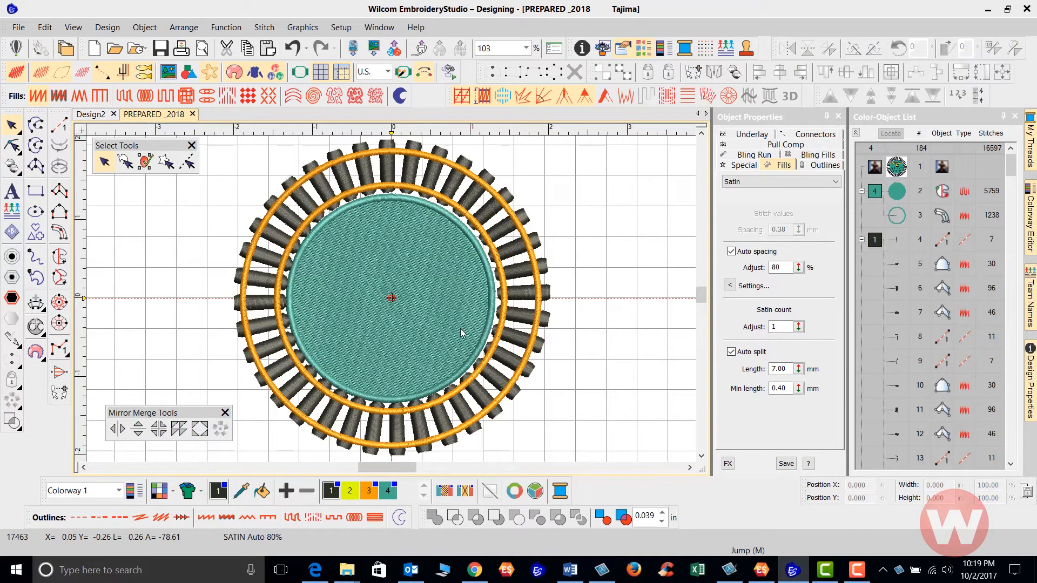
left_click(873, 192)
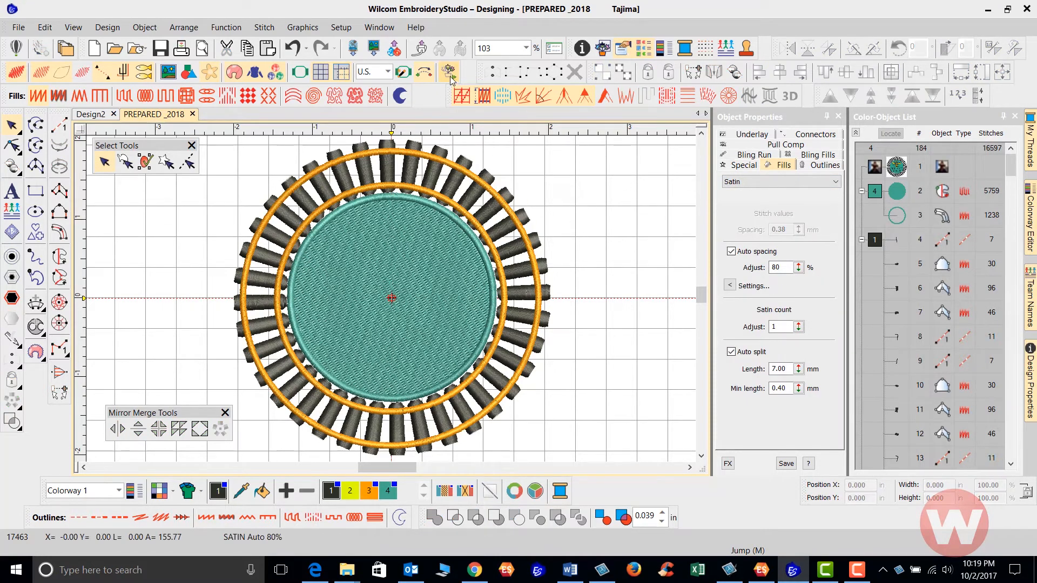
Step: Run the Stitch Player on the design and raise the playback speed slider
left_click(448, 71)
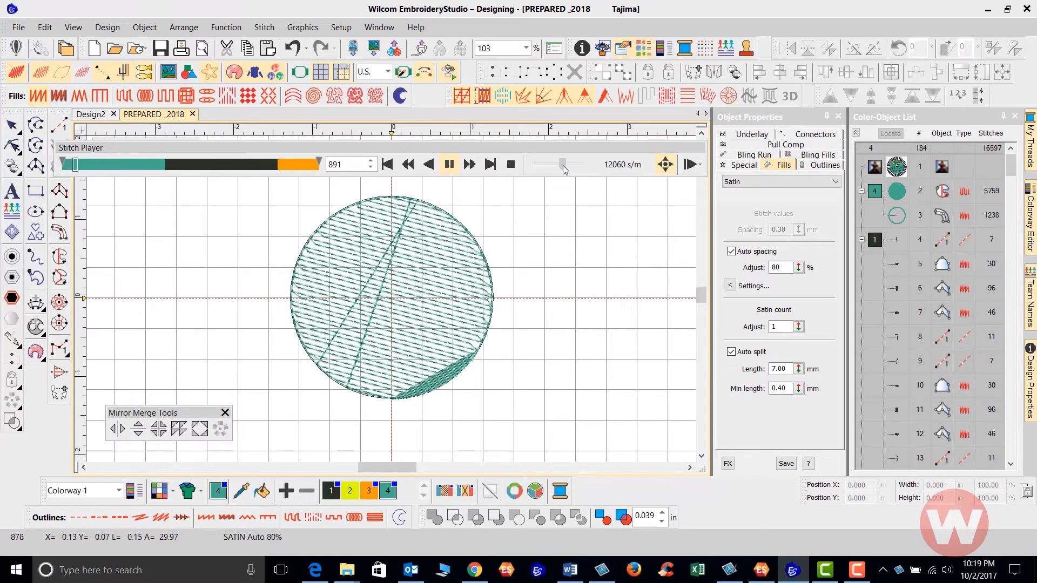
left_click_drag(564, 163, 567, 163)
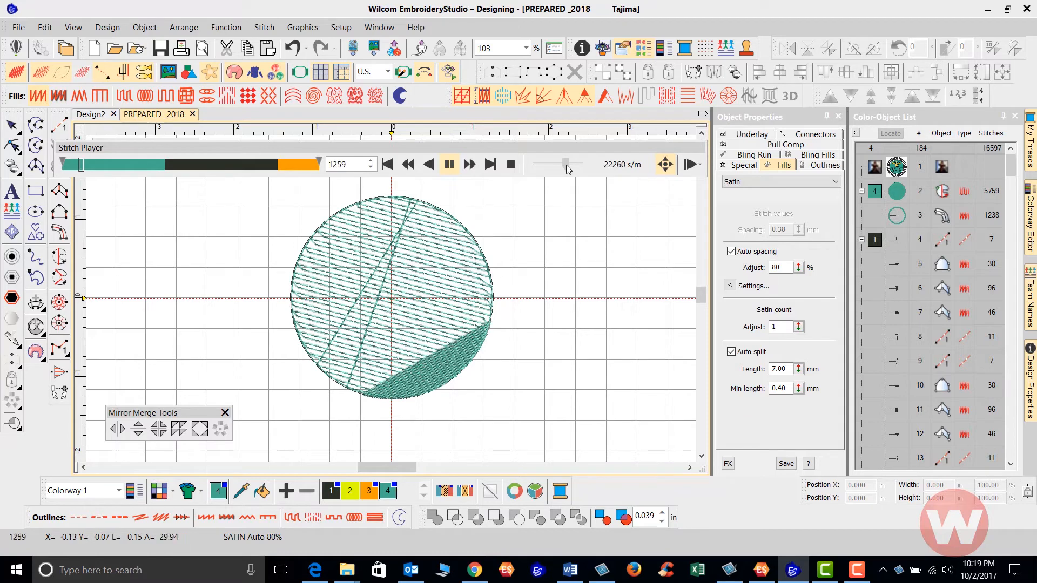